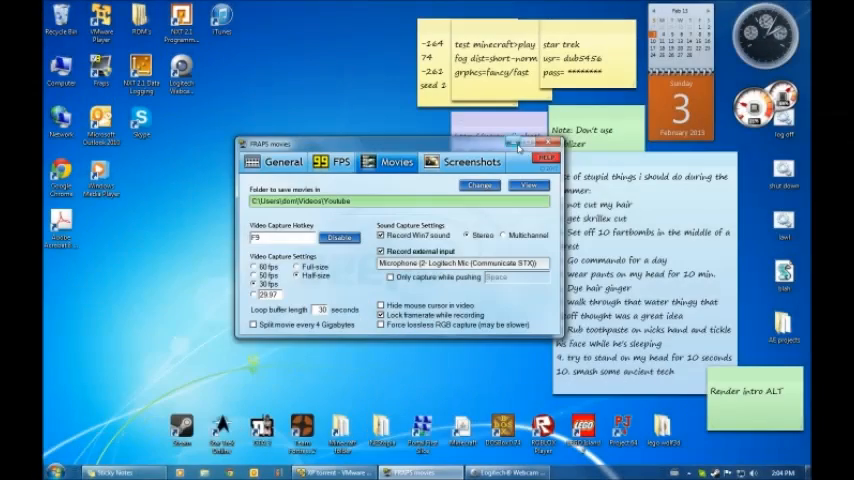
- Minimise the FRAPS movies settings window to reveal the Windows XP VM desktop
{"action": "left_click", "coordinate": [554, 157]}
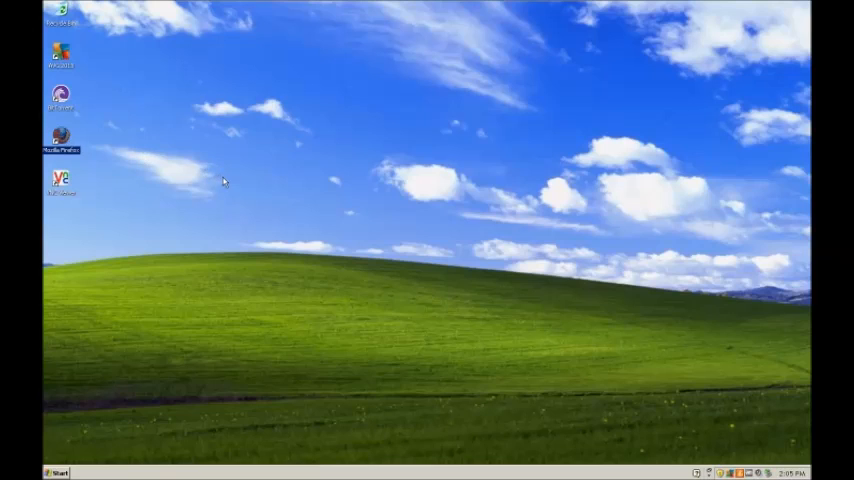
- Launch Firefox from the desktop and load youareanidiot.org from the address bar
{"action": "double_click", "coordinate": [61, 135]}
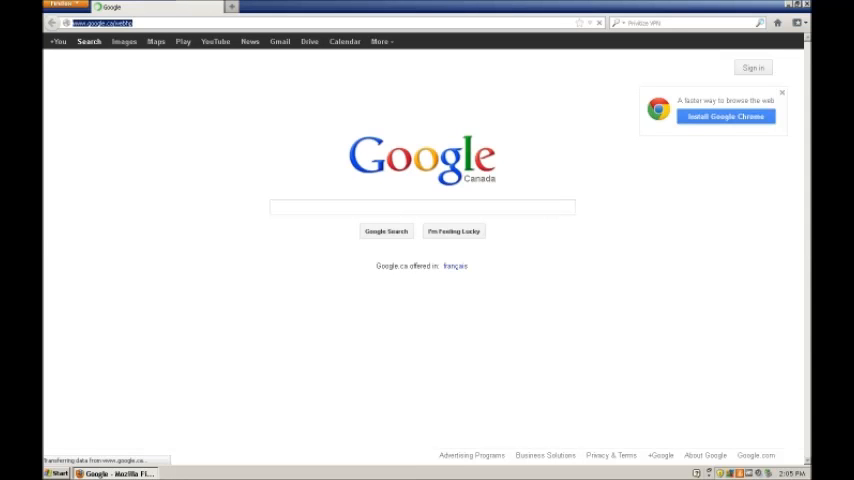
{"action": "type", "text": "youl"}
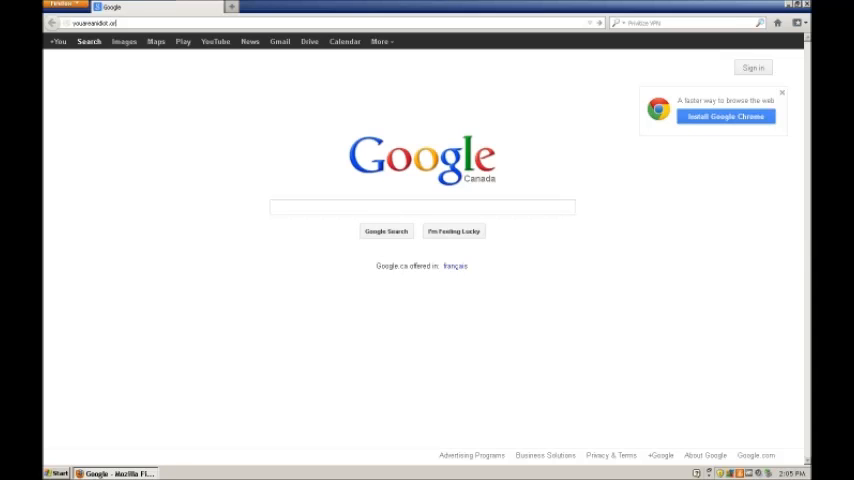
{"action": "key", "text": "Return"}
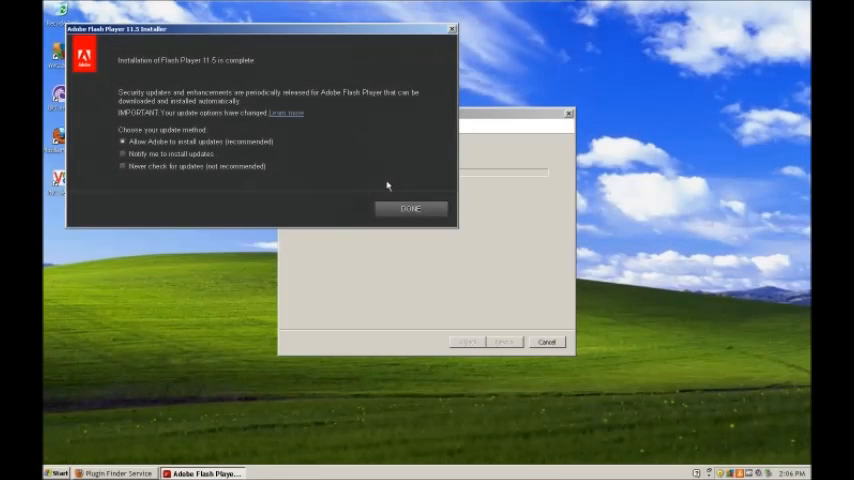
{"action": "mouse_move", "coordinate": [178, 160]}
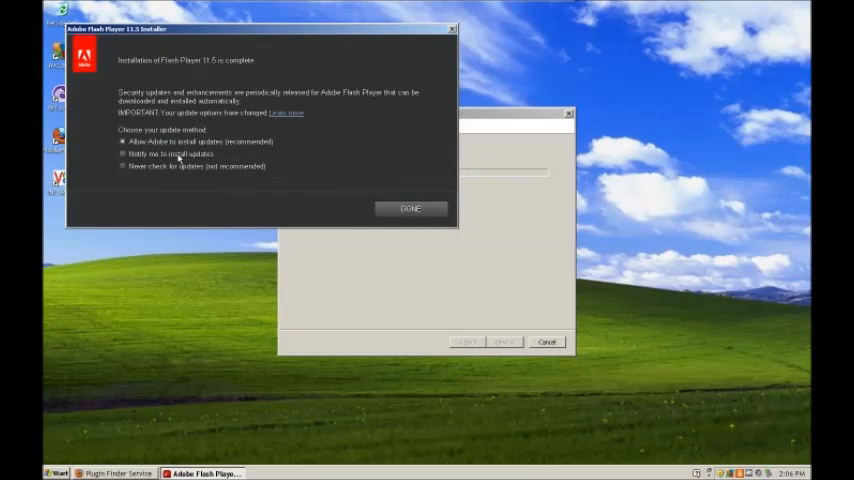
- Choose 'Notify me to install updates', finish the Flash Player 11.5 installer and the Plugin Finder Service
{"action": "left_click", "coordinate": [123, 153]}
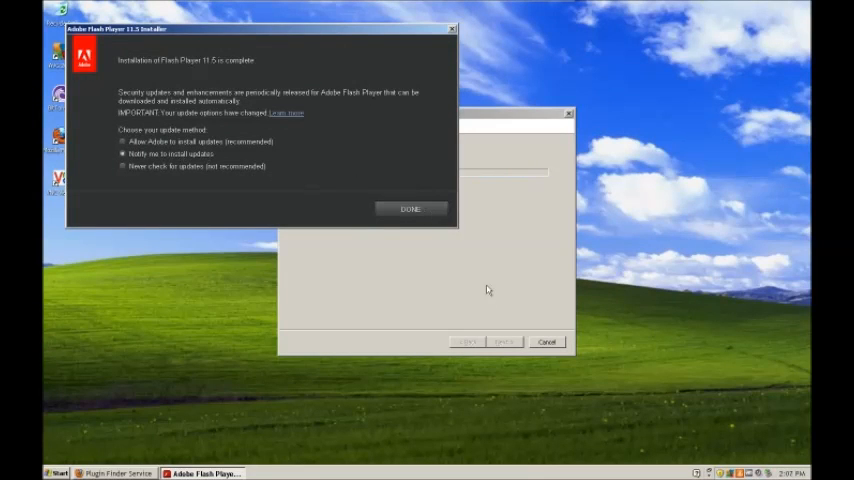
{"action": "left_click", "coordinate": [410, 209]}
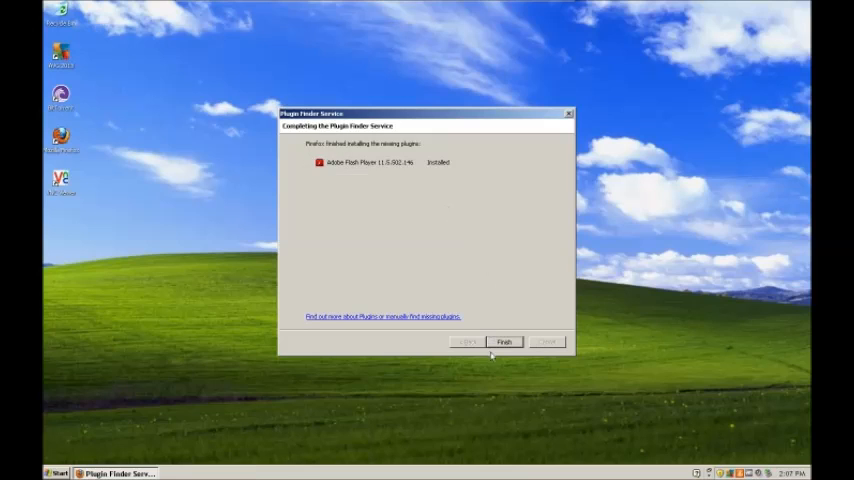
{"action": "left_click", "coordinate": [503, 342]}
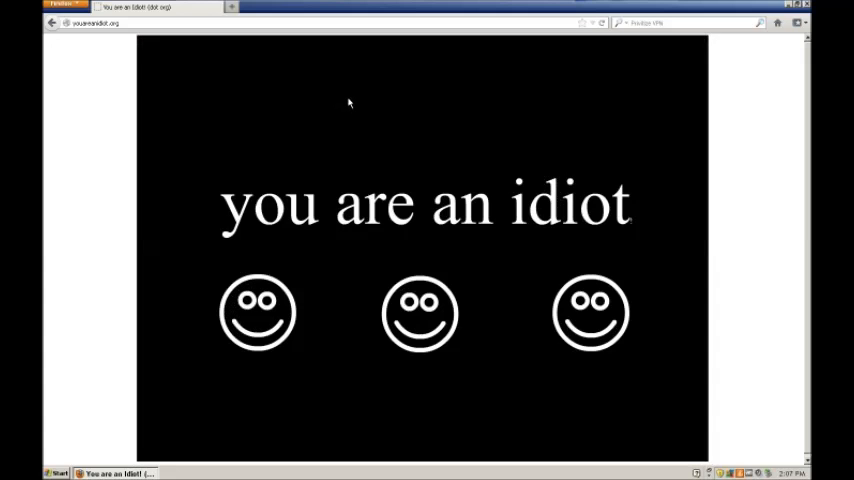
{"action": "mouse_move", "coordinate": [755, 52]}
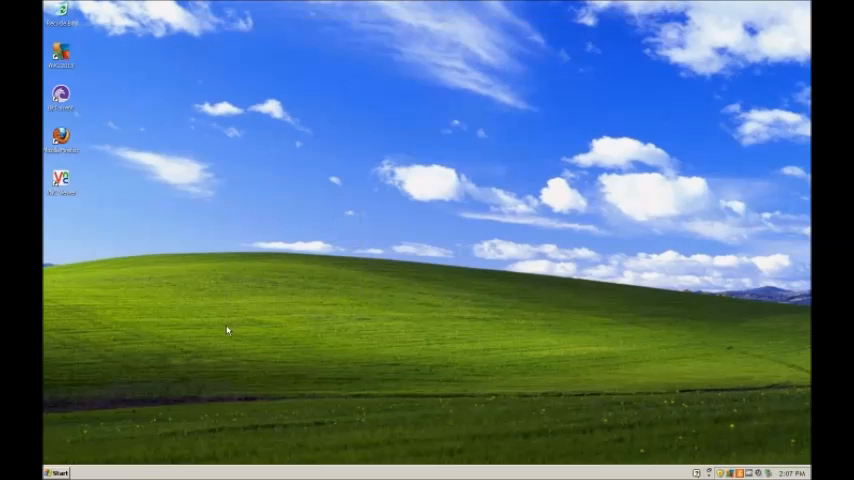
{"action": "mouse_move", "coordinate": [483, 330]}
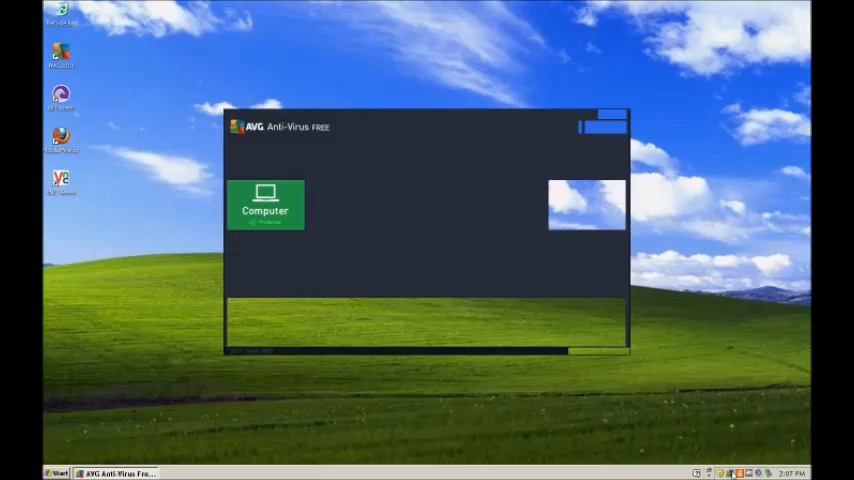
{"action": "mouse_move", "coordinate": [356, 130]}
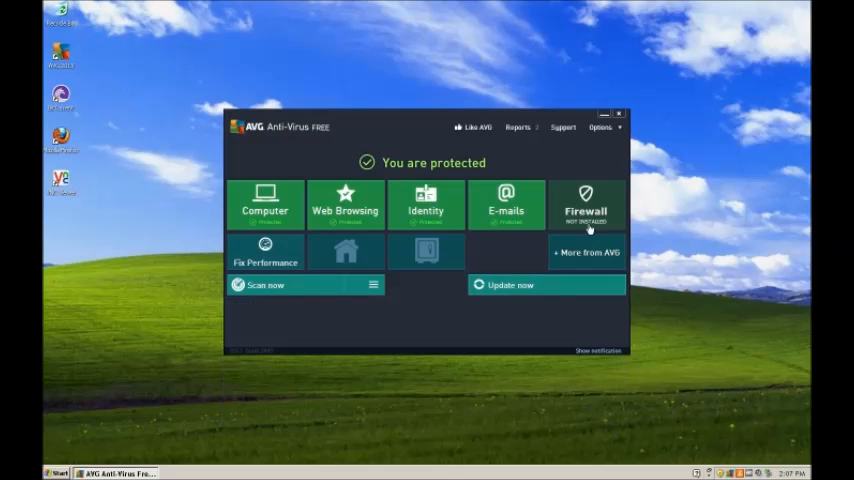
- Minimise the AVG window after it reports 'You are protected'
{"action": "left_click", "coordinate": [618, 112]}
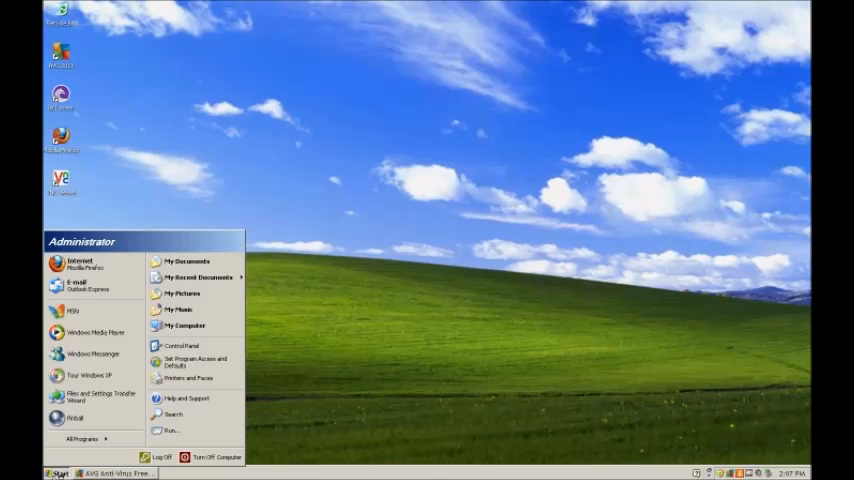
- Reopen Firefox from All Programs, then run 'iexpore', dismiss the not-found error and cancel Run
{"action": "left_click", "coordinate": [80, 440]}
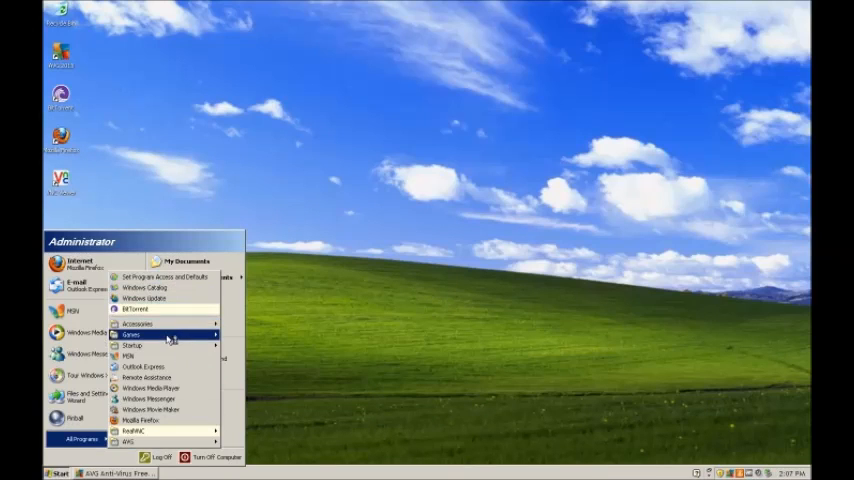
{"action": "mouse_move", "coordinate": [150, 377]}
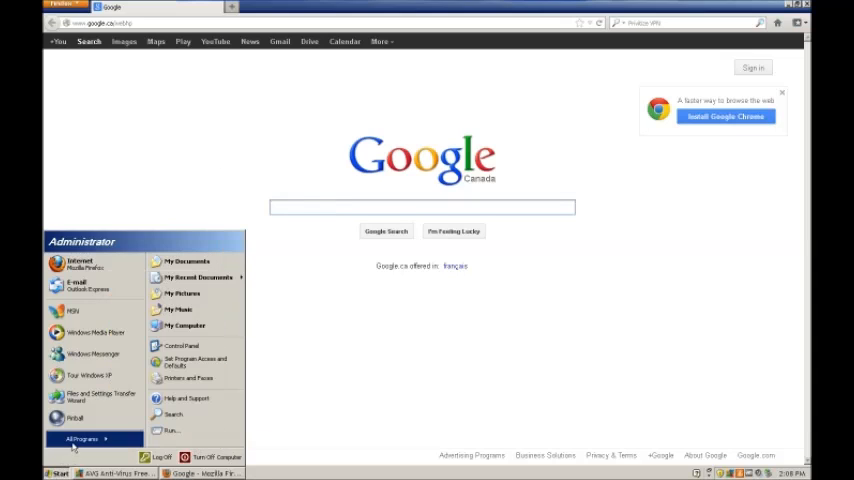
{"action": "left_click", "coordinate": [170, 430]}
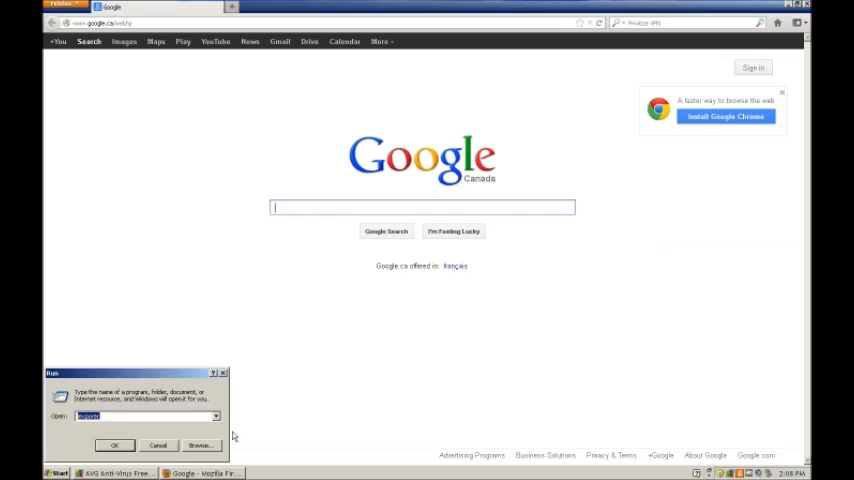
{"action": "left_click", "coordinate": [114, 445]}
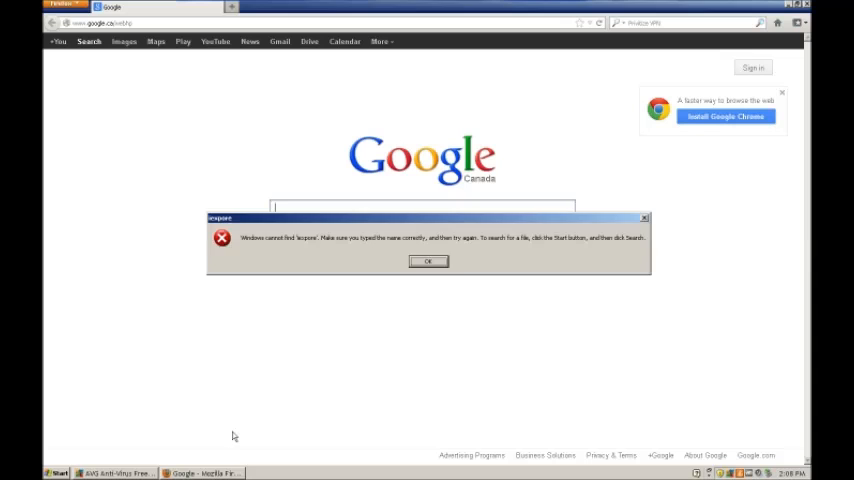
{"action": "left_click", "coordinate": [428, 261]}
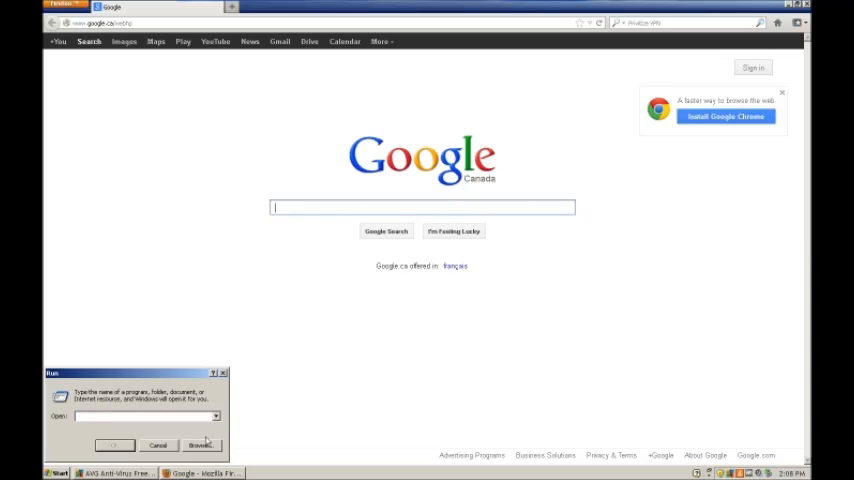
{"action": "left_click", "coordinate": [157, 444]}
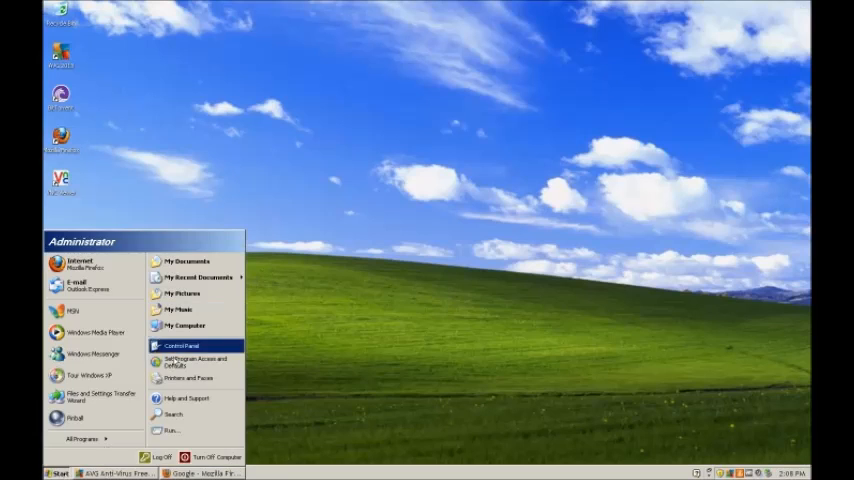
- Open Add or Remove Programs from Control Panel and close the AVG status window
{"action": "left_click", "coordinate": [176, 346]}
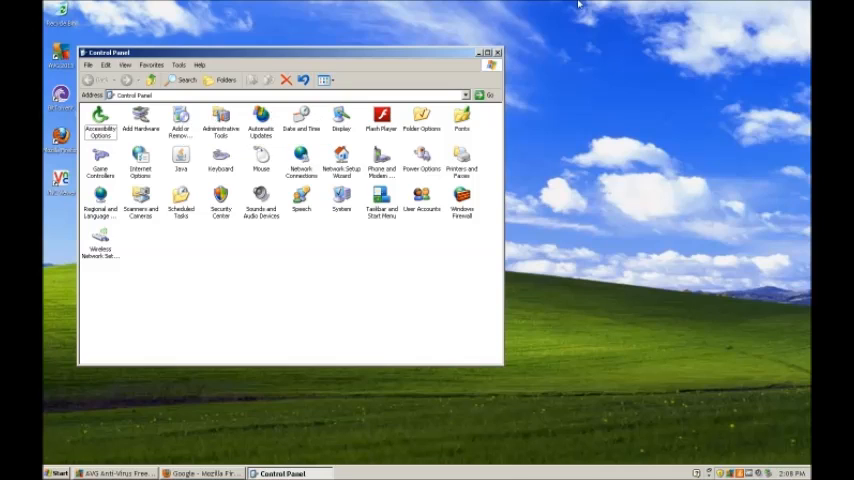
{"action": "mouse_move", "coordinate": [180, 120]}
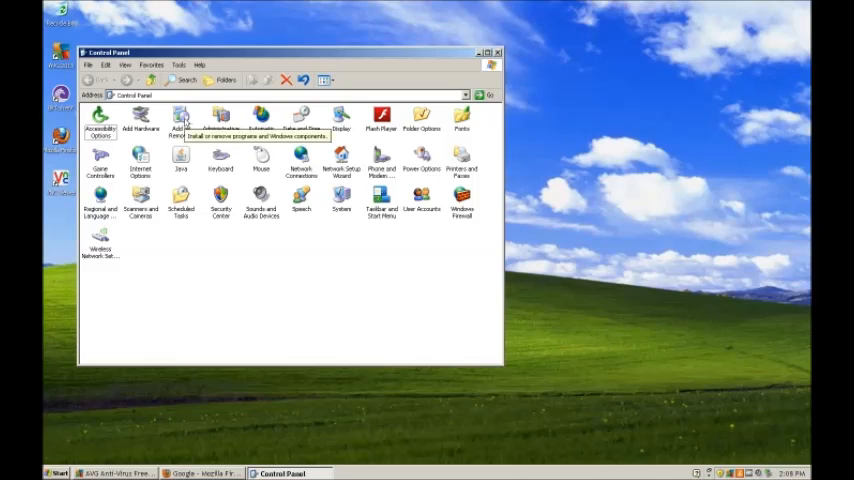
{"action": "double_click", "coordinate": [180, 120]}
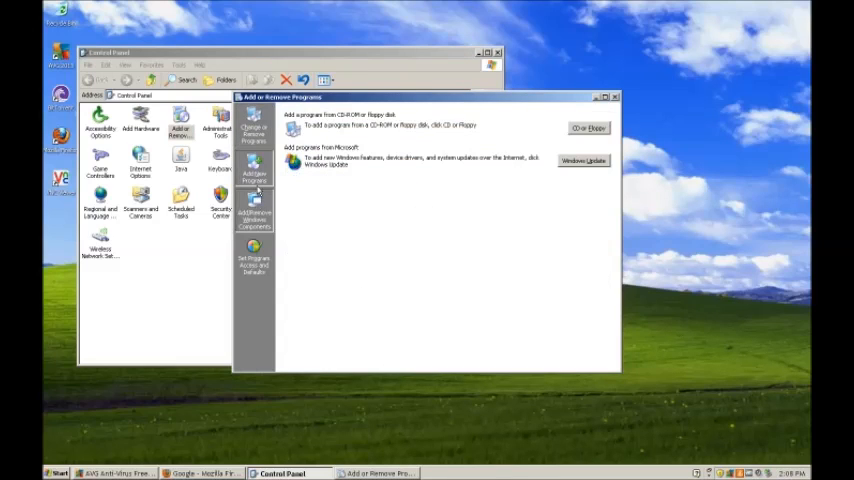
{"action": "left_click", "coordinate": [253, 210]}
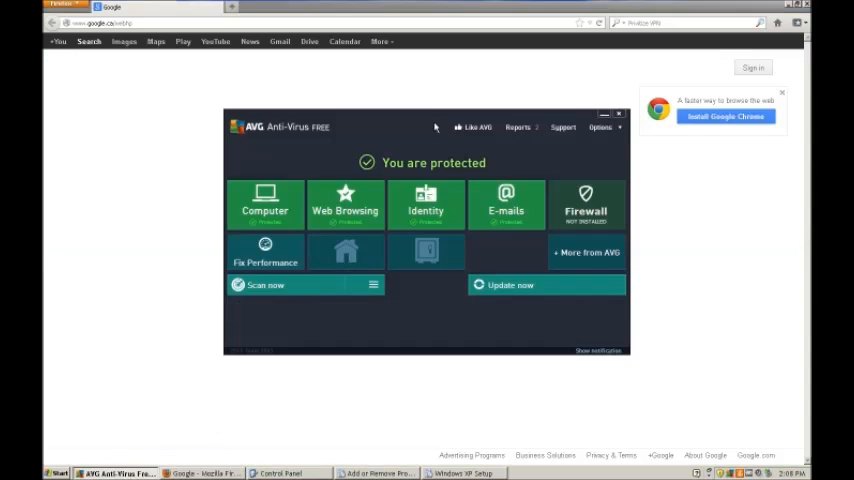
{"action": "left_click", "coordinate": [618, 113]}
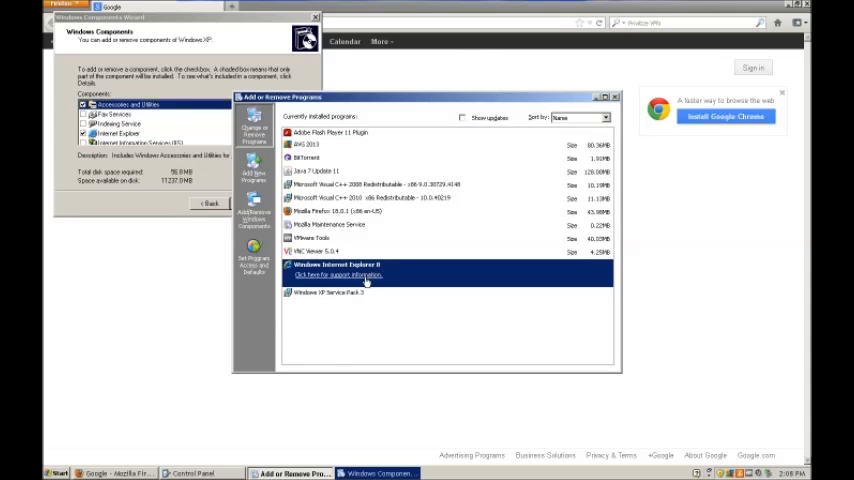
- View Internet Explorer 8's support information, dismiss it and close Add or Remove Programs
{"action": "left_click", "coordinate": [337, 275]}
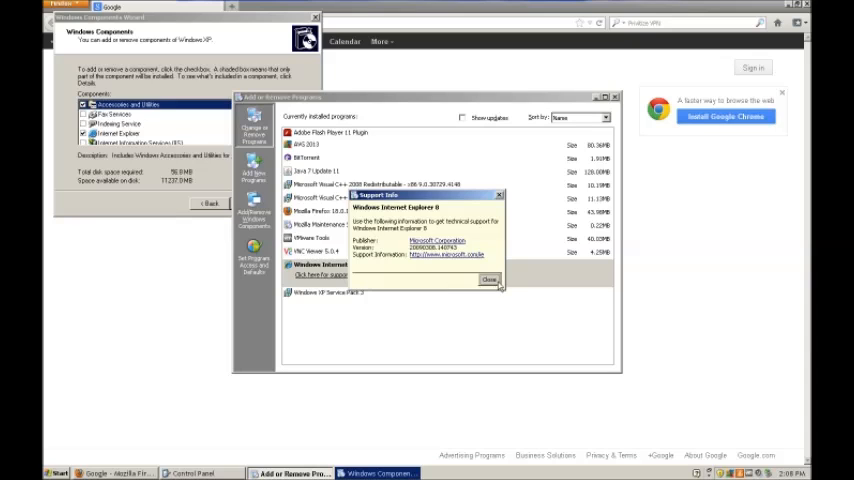
{"action": "left_click", "coordinate": [489, 279]}
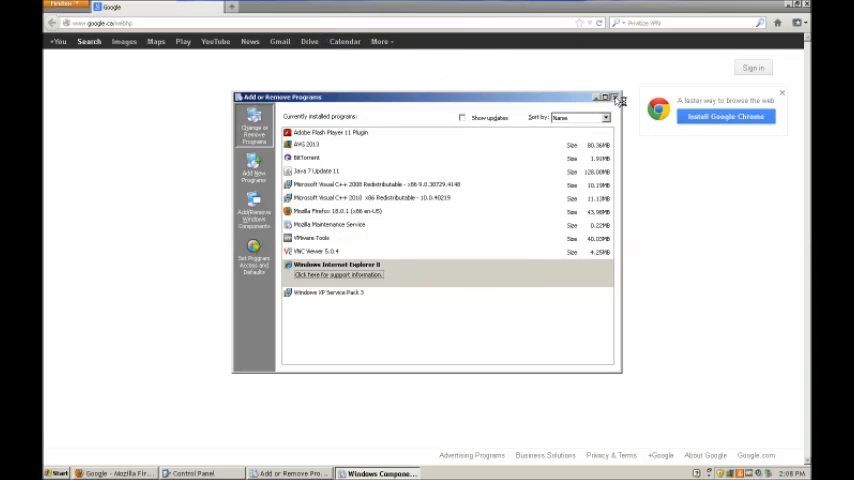
{"action": "left_click", "coordinate": [615, 97]}
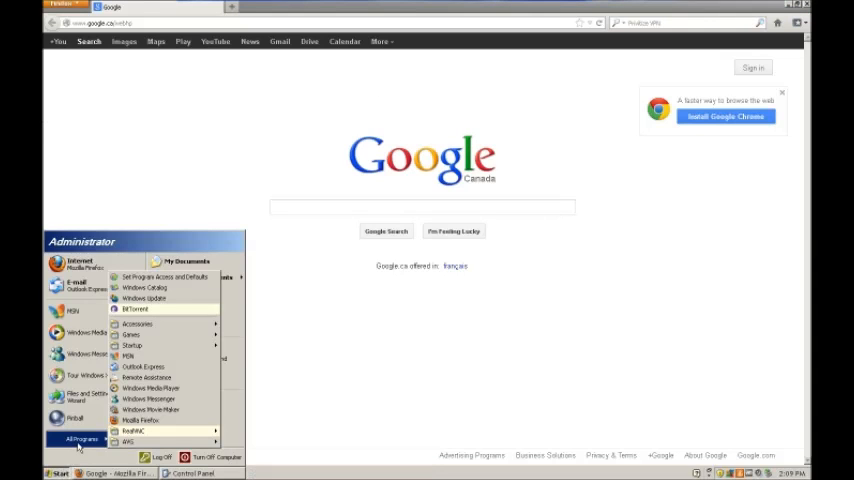
{"action": "mouse_move", "coordinate": [133, 345]}
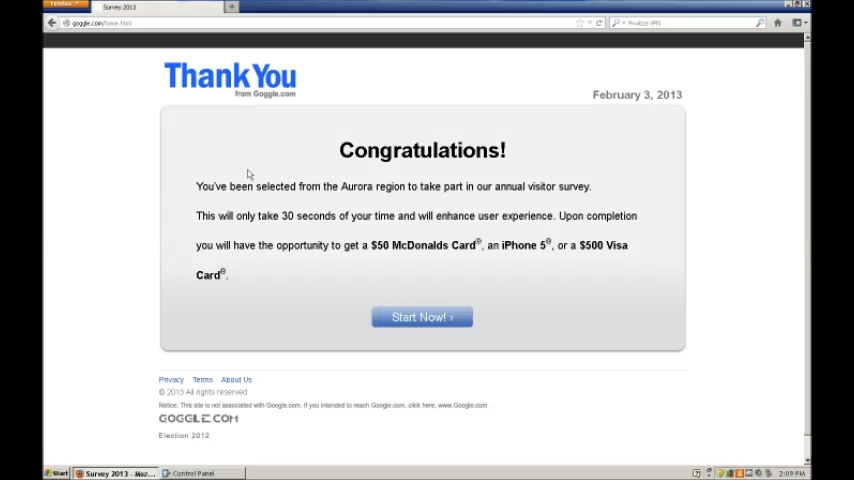
- Scroll the fake goggle.com survey prize page in Firefox before closing the browser
{"action": "scroll", "scroll_direction": "up", "scroll_amount": 3}
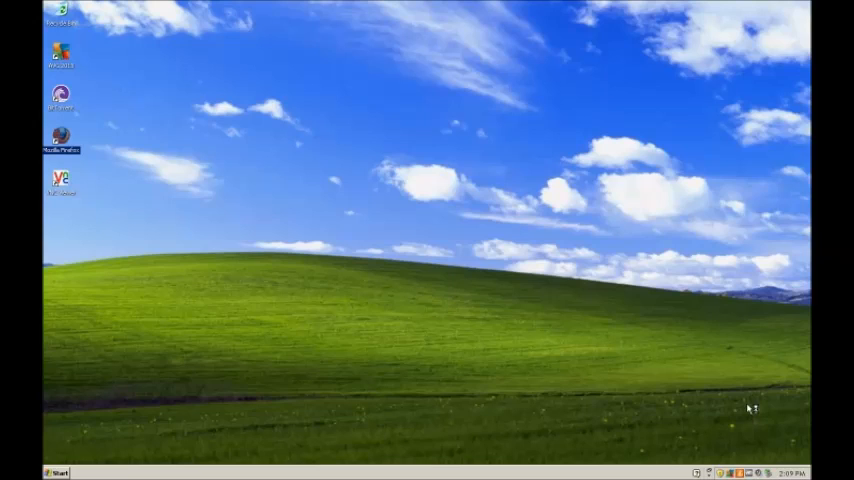
{"action": "mouse_move", "coordinate": [706, 393]}
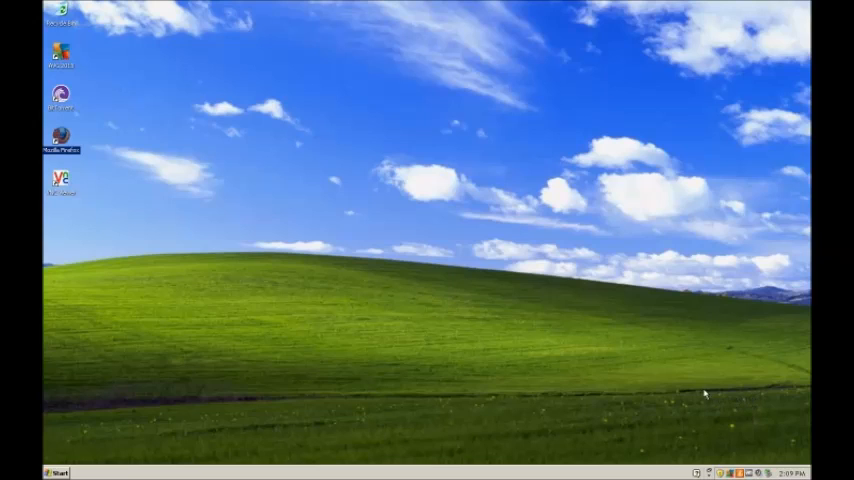
- Launch Firefox on Google Canada and pick Google as the search bar engine
{"action": "double_click", "coordinate": [61, 137]}
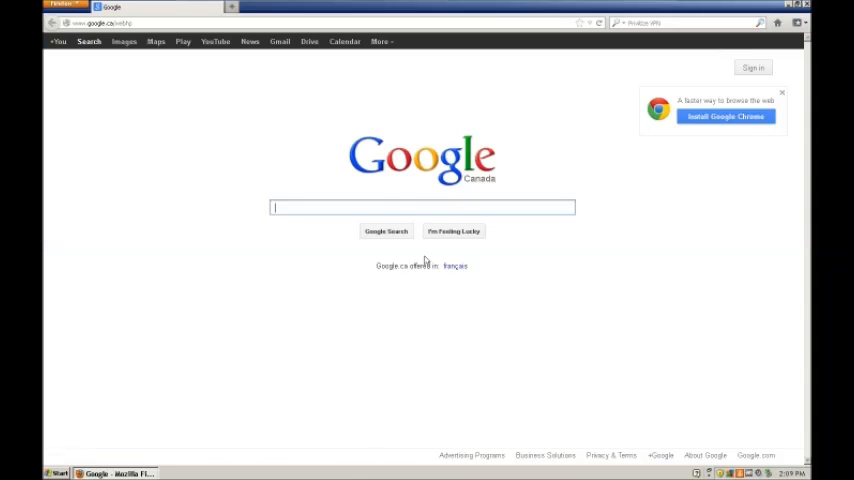
{"action": "mouse_move", "coordinate": [216, 41]}
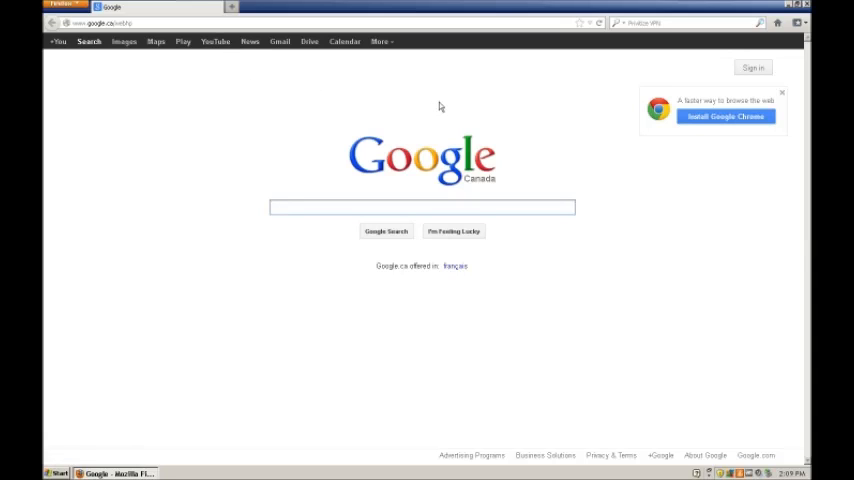
{"action": "mouse_move", "coordinate": [622, 24]}
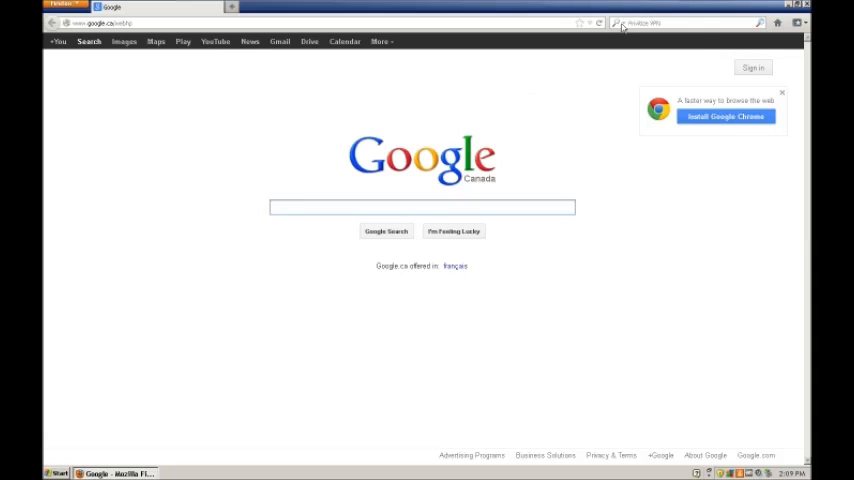
{"action": "left_click", "coordinate": [613, 23]}
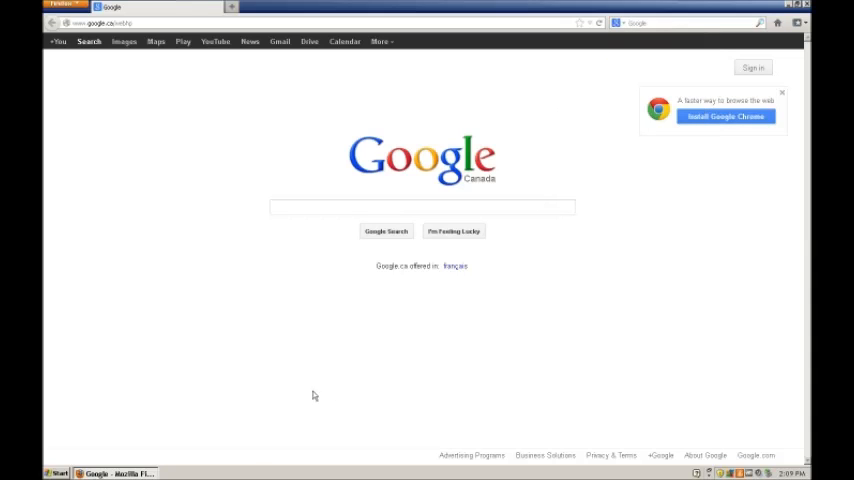
{"action": "left_click", "coordinate": [790, 22]}
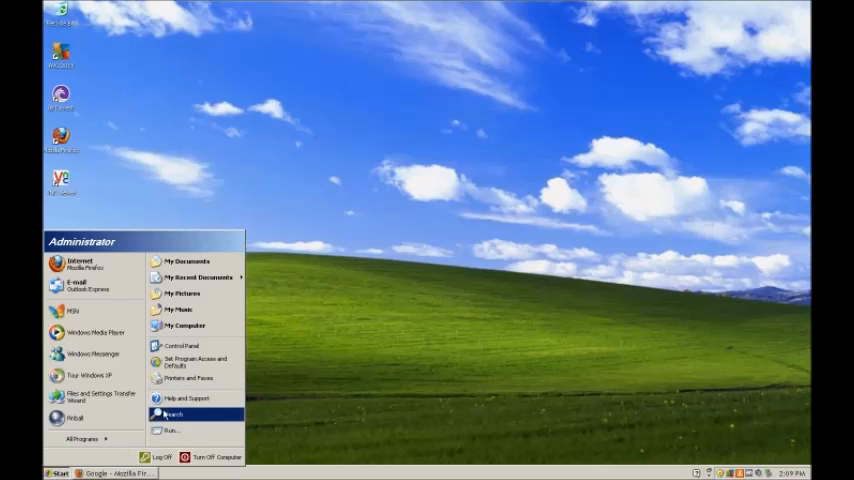
- Open Local Disk (C:) from the Start menu and browse into its folders
{"action": "left_click", "coordinate": [185, 326]}
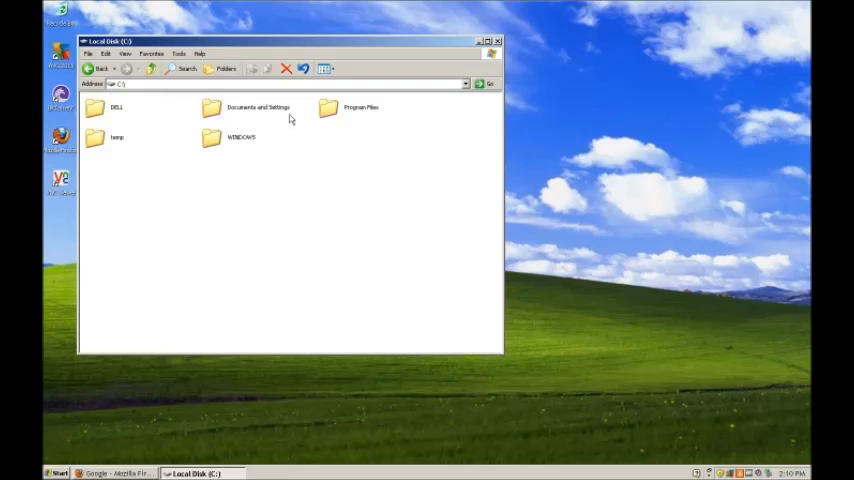
{"action": "mouse_move", "coordinate": [185, 115]}
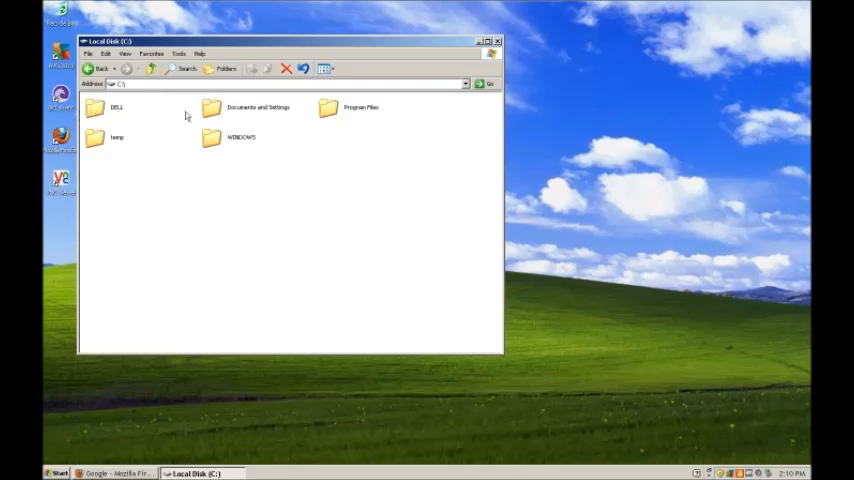
{"action": "double_click", "coordinate": [327, 107]}
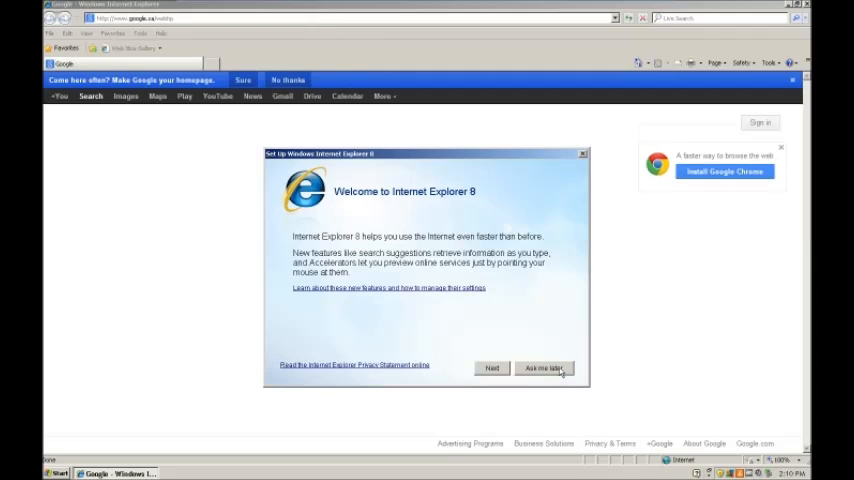
- Choose 'Ask me later' on the IE8 setup dialog and switch to the welcome tab
{"action": "left_click", "coordinate": [544, 368]}
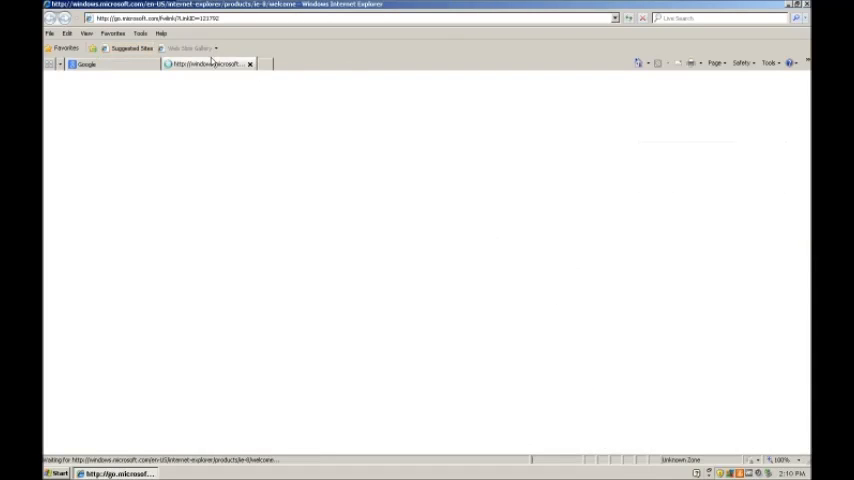
{"action": "left_click", "coordinate": [87, 64]}
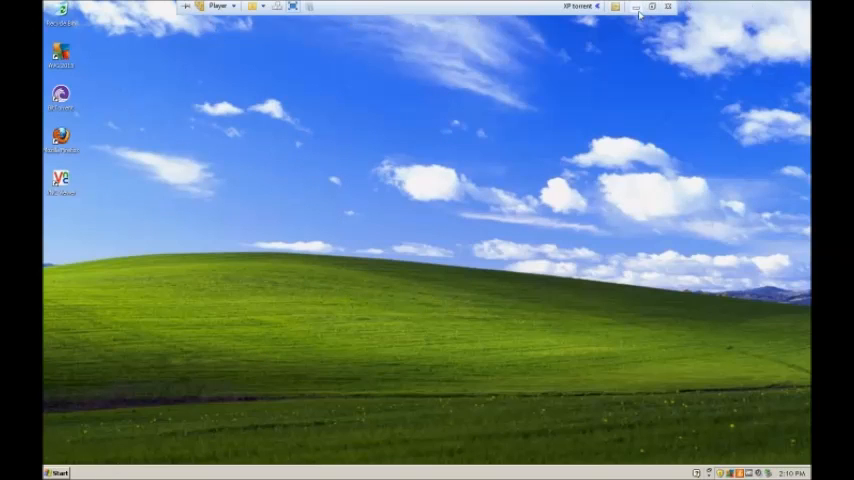
- Show the Start menu from the empty Windows XP desktop
{"action": "left_click", "coordinate": [58, 472]}
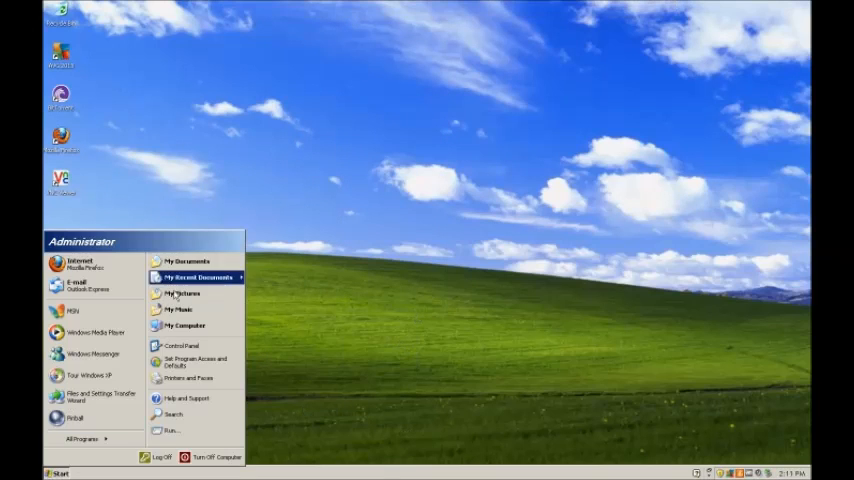
{"action": "mouse_move", "coordinate": [73, 311]}
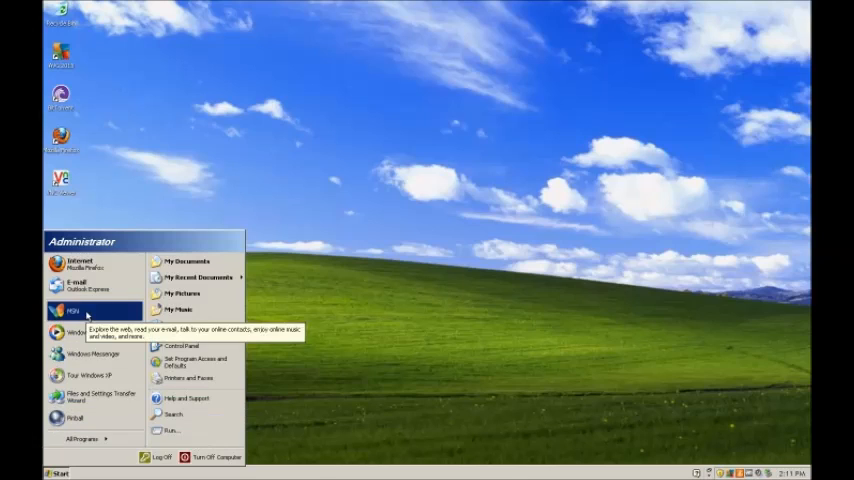
{"action": "mouse_move", "coordinate": [80, 263]}
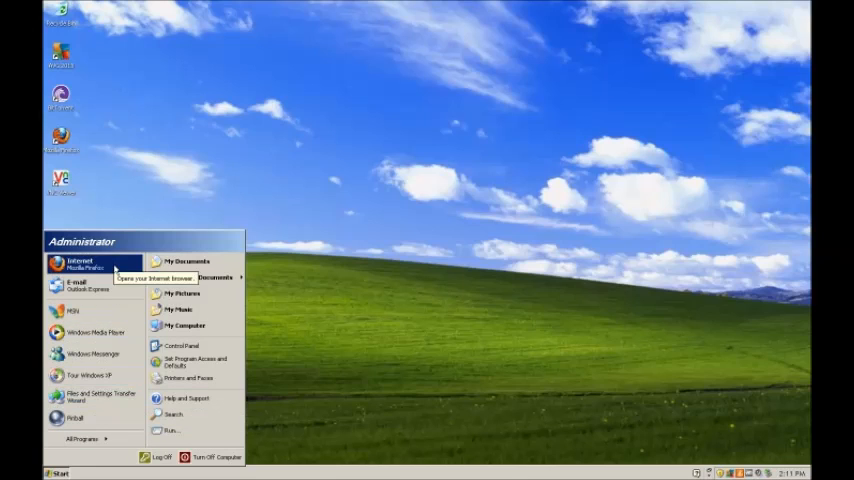